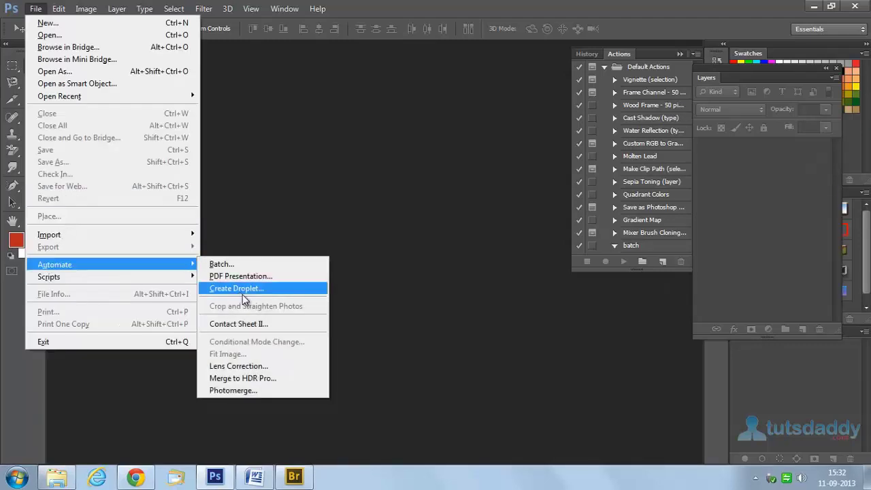
{"action": "mouse_move", "coordinate": [265, 323]}
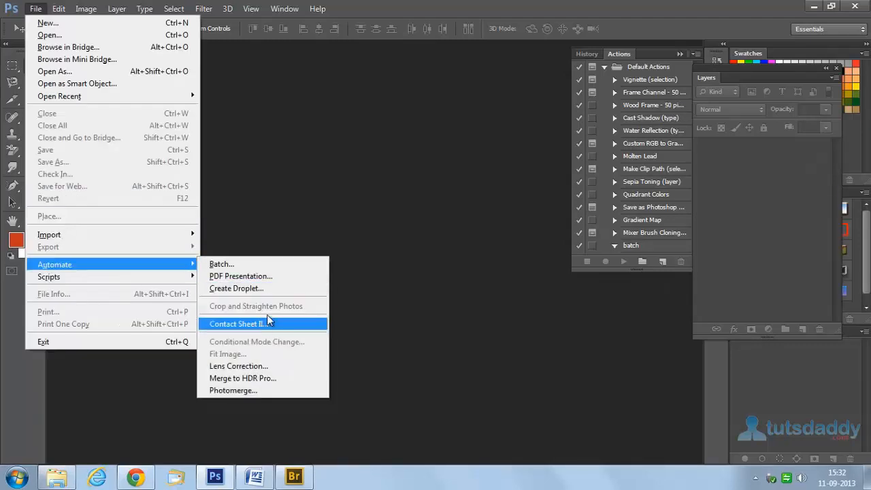
{"action": "mouse_move", "coordinate": [338, 233]}
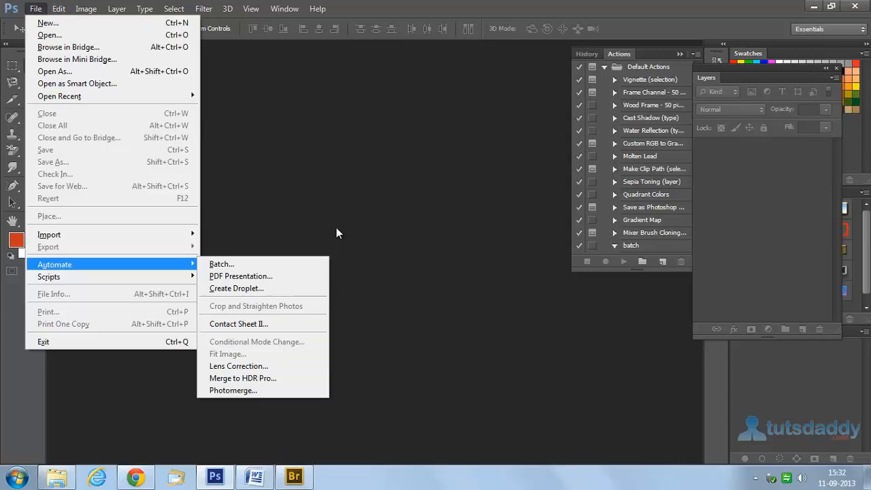
- Bring up the Open dialog listing the photo thumbnails in folder 123
{"action": "left_click", "coordinate": [49, 35]}
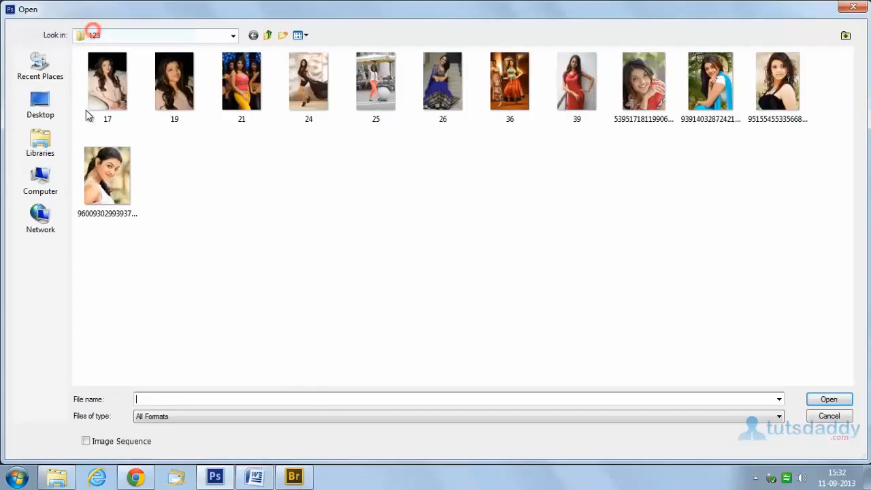
- Open the portrait photo 19.jpg as a document
{"action": "double_click", "coordinate": [174, 80]}
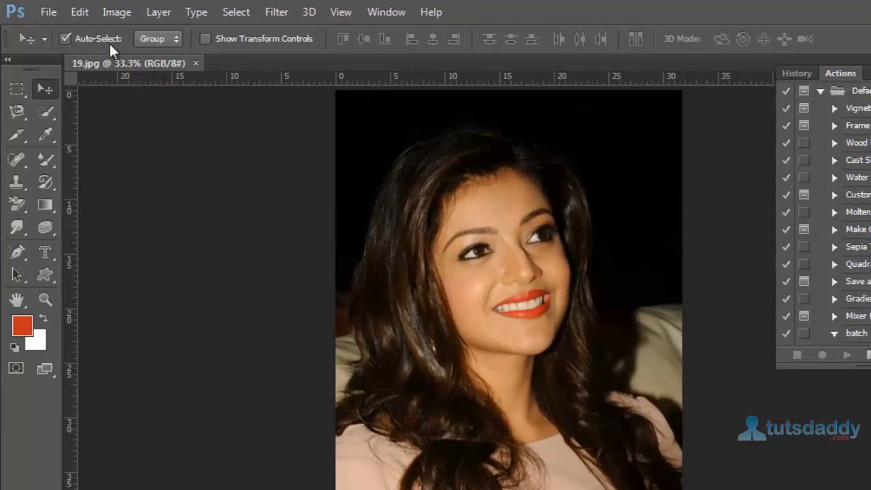
- Bring up Conditional Mode Change from the File > Automate commands for 19.jpg
{"action": "left_click", "coordinate": [48, 12]}
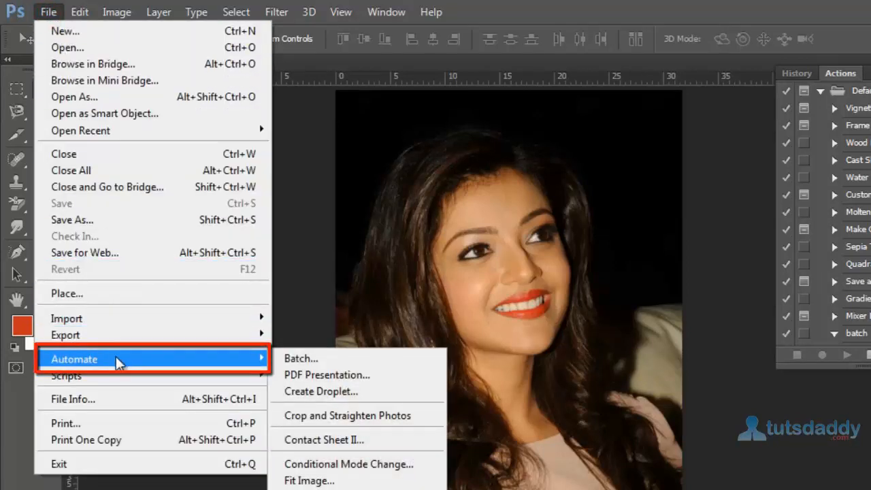
{"action": "mouse_move", "coordinate": [348, 464]}
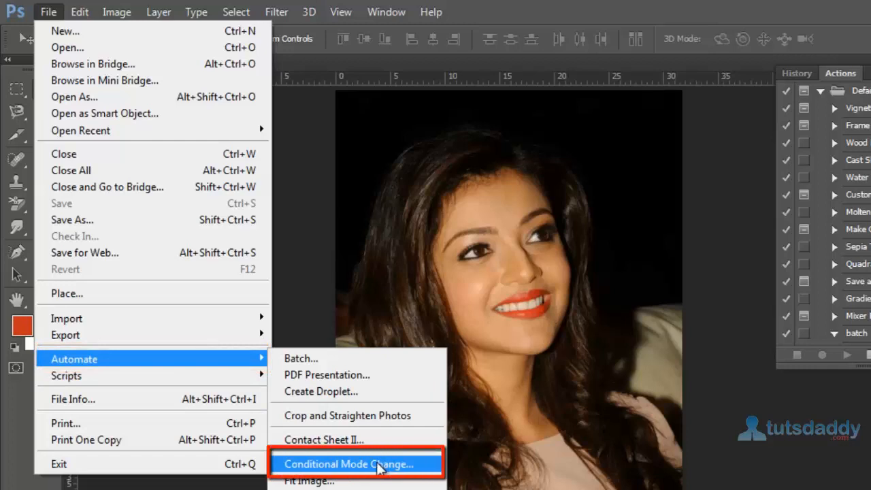
{"action": "mouse_move", "coordinate": [425, 473]}
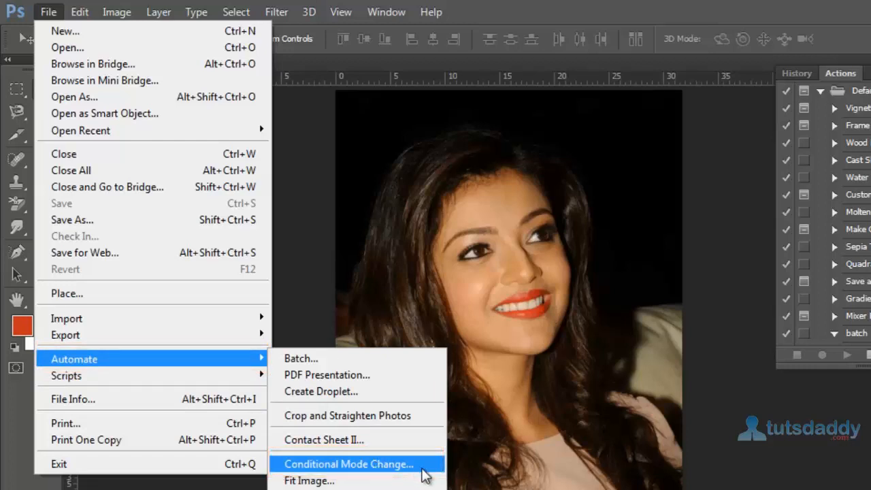
{"action": "left_click", "coordinate": [348, 463]}
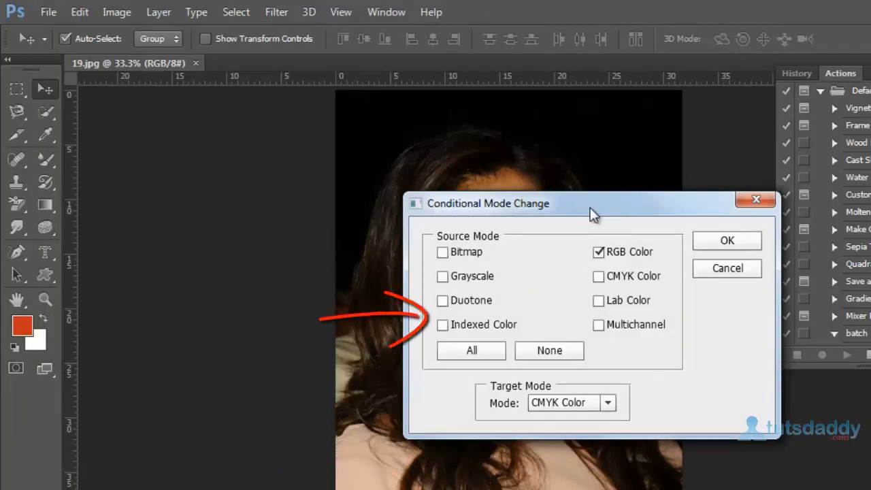
{"action": "mouse_move", "coordinate": [529, 251]}
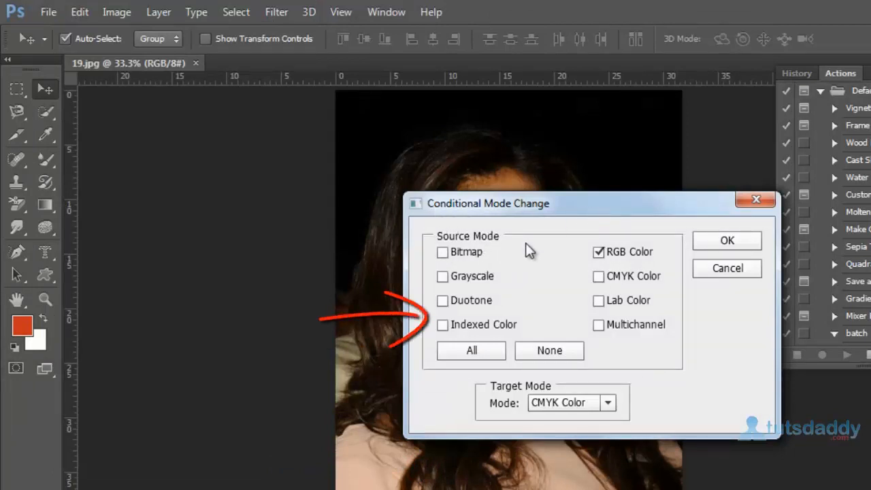
{"action": "mouse_move", "coordinate": [653, 263]}
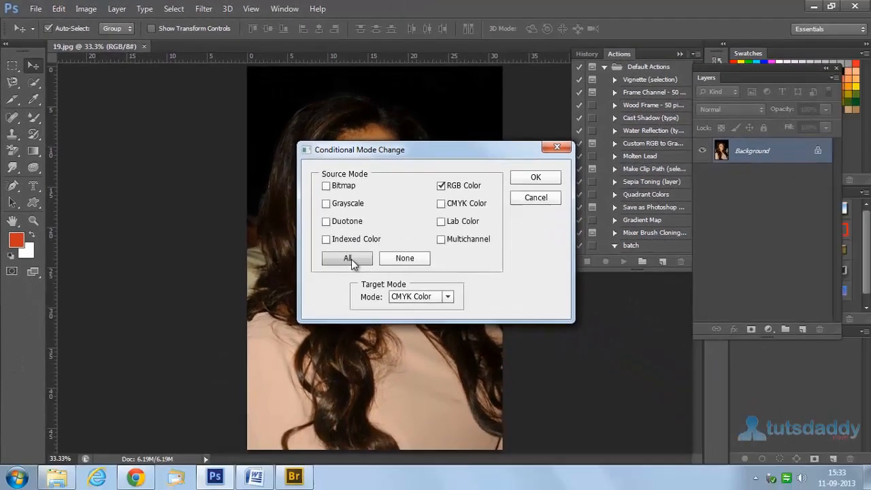
- Tick All source modes and show the Target Mode choices
{"action": "left_click", "coordinate": [346, 258]}
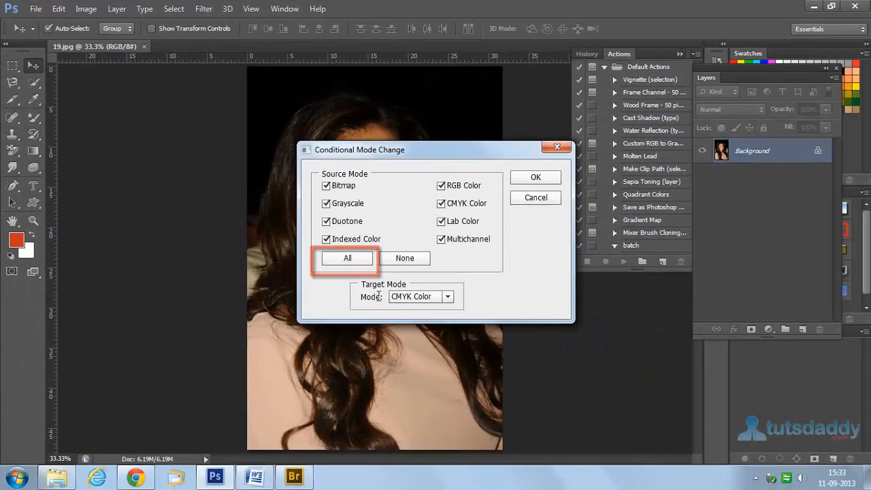
{"action": "left_click", "coordinate": [447, 296]}
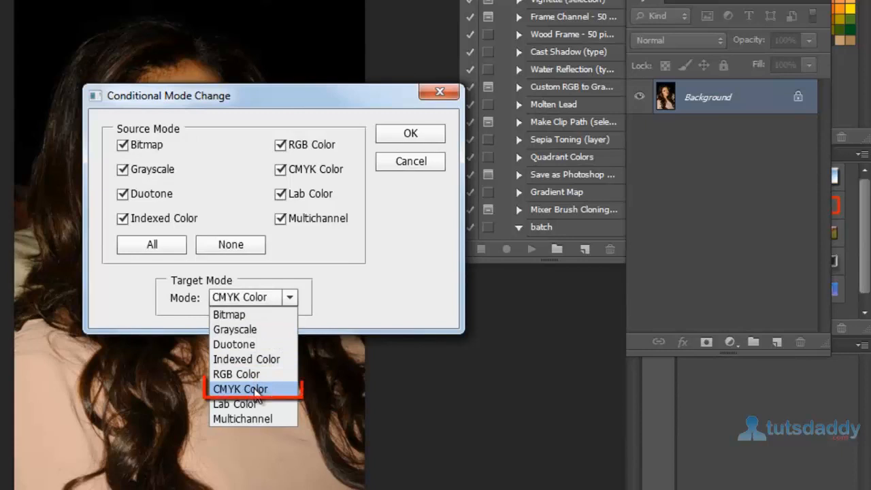
- Choose CMYK Color as the target and apply the conversion to 19.jpg
{"action": "left_click", "coordinate": [240, 388]}
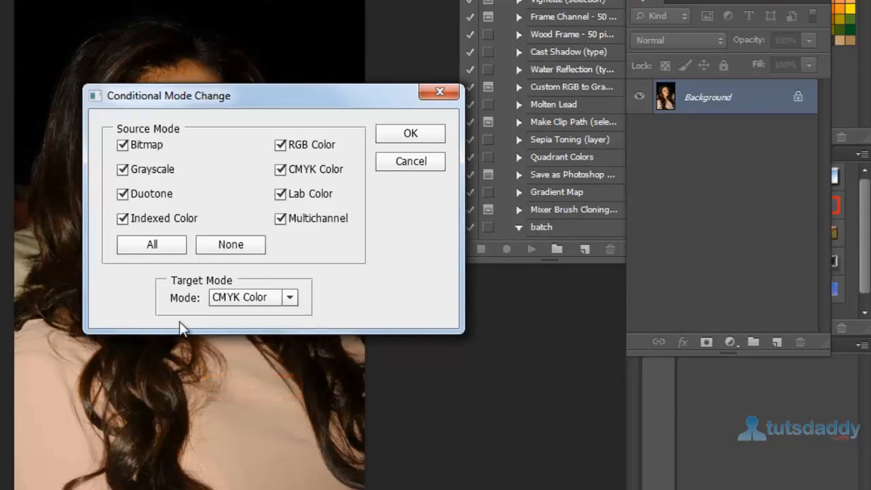
{"action": "mouse_move", "coordinate": [245, 325]}
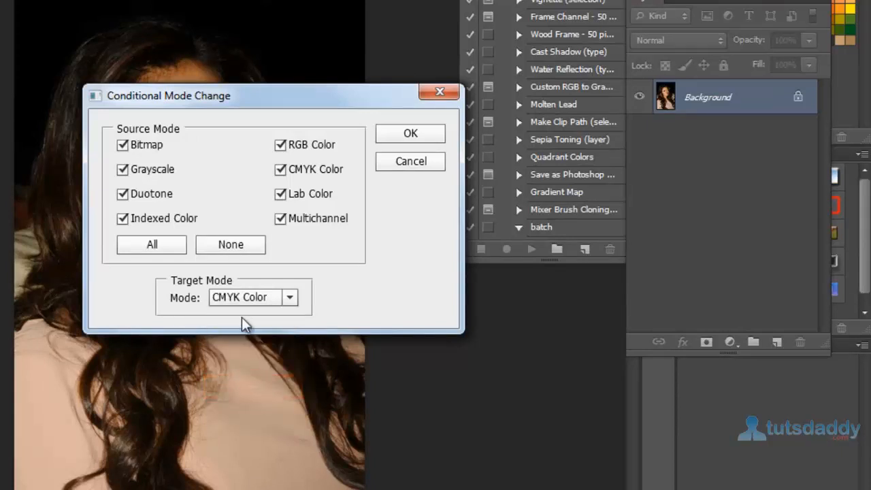
{"action": "mouse_move", "coordinate": [224, 318]}
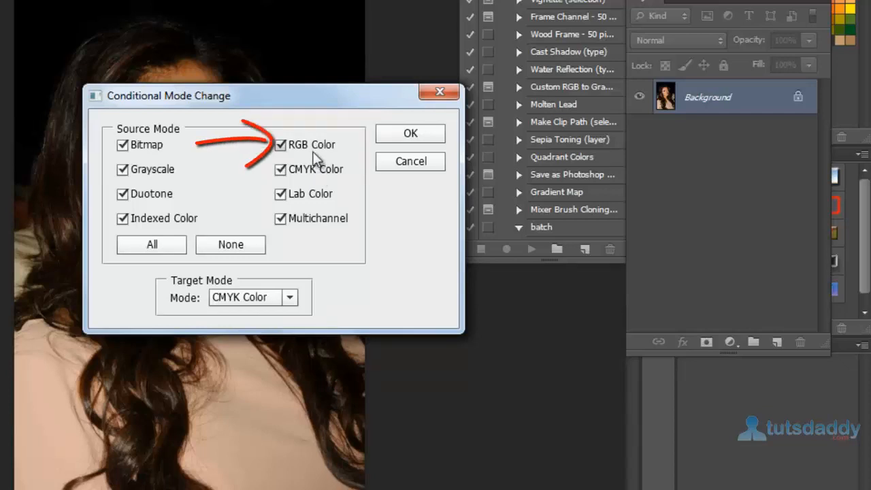
{"action": "mouse_move", "coordinate": [320, 160]}
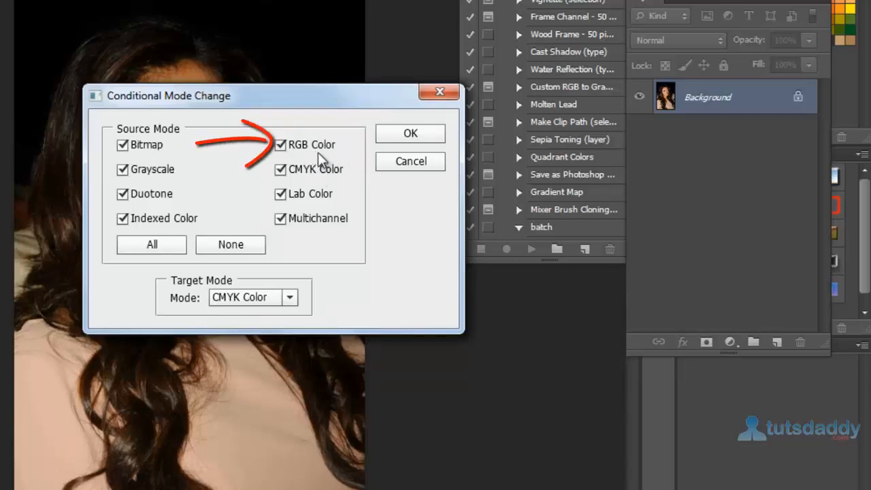
{"action": "mouse_move", "coordinate": [367, 160]}
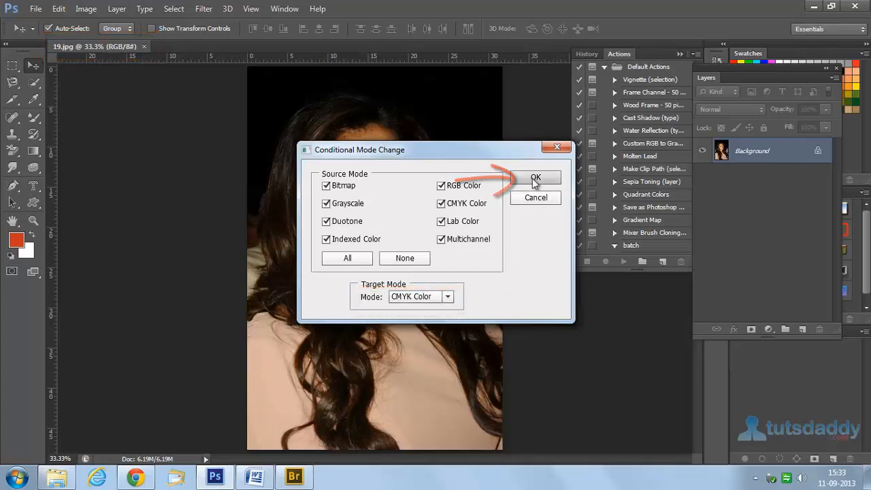
{"action": "left_click", "coordinate": [536, 177]}
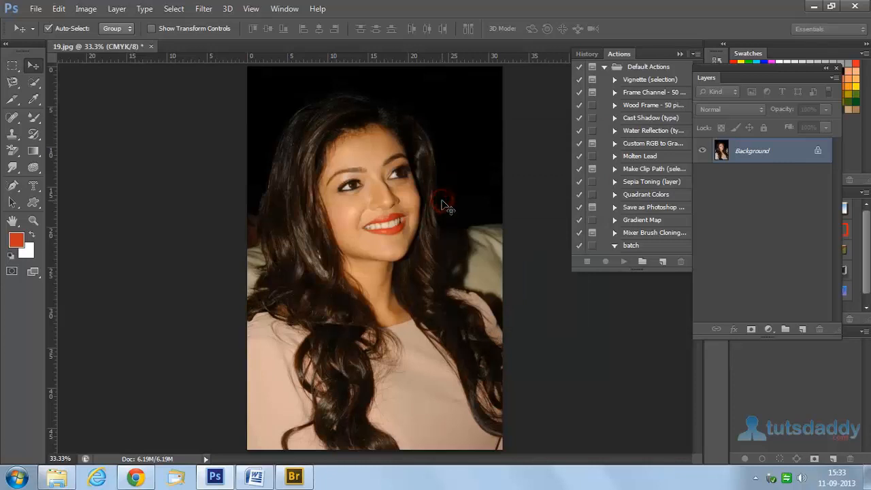